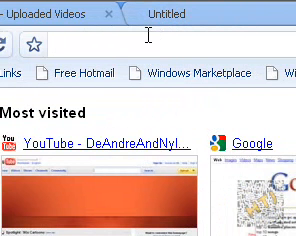
Navigate to imgburn.com and reach the ImgBurn v2.4.4.0 download page with its mirror list
text(imgburn.com/)
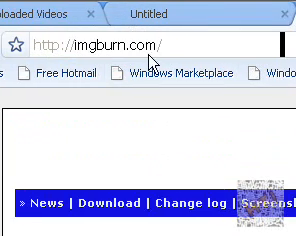
scroll(down, 3)
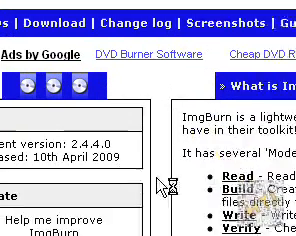
scroll(up, 3)
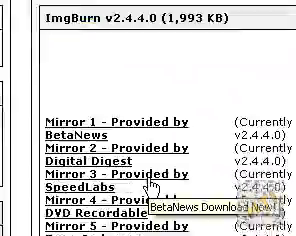
scroll(down, 3)
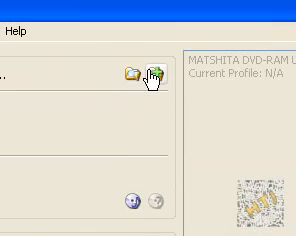
Open the image-file chooser from the Source folder icon, browsing My Documents
click(170, 50)
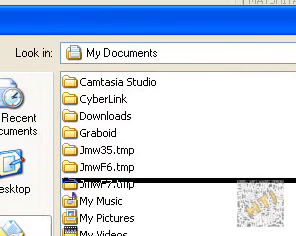